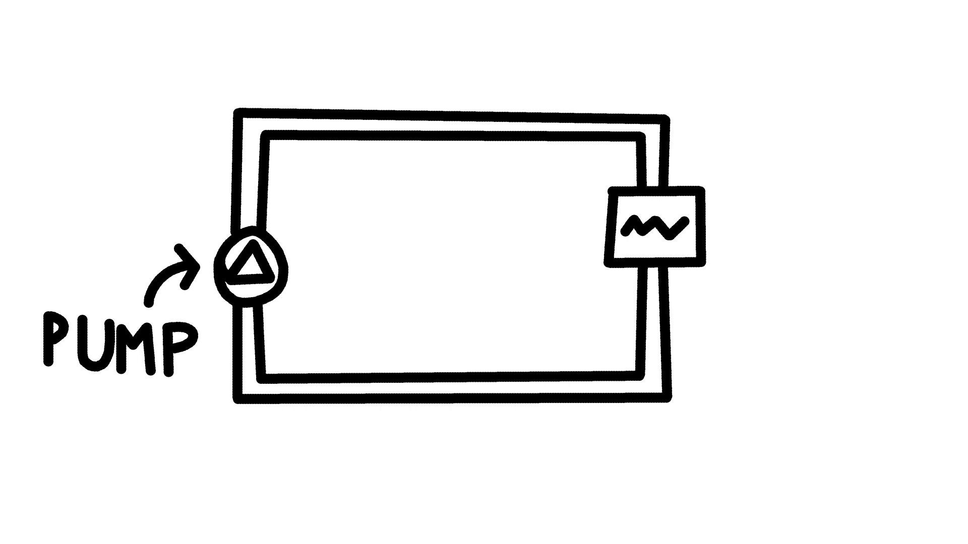
type("CNC SPINDLE")
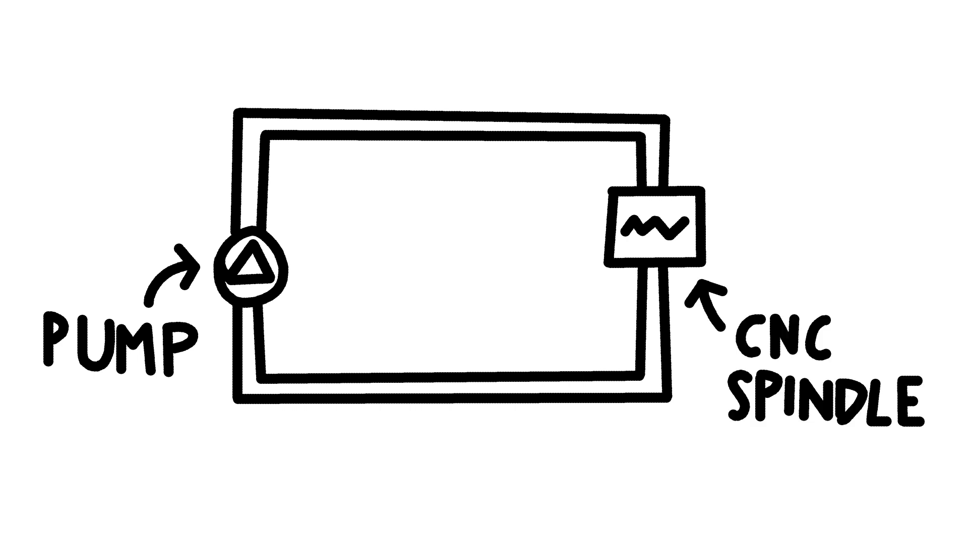